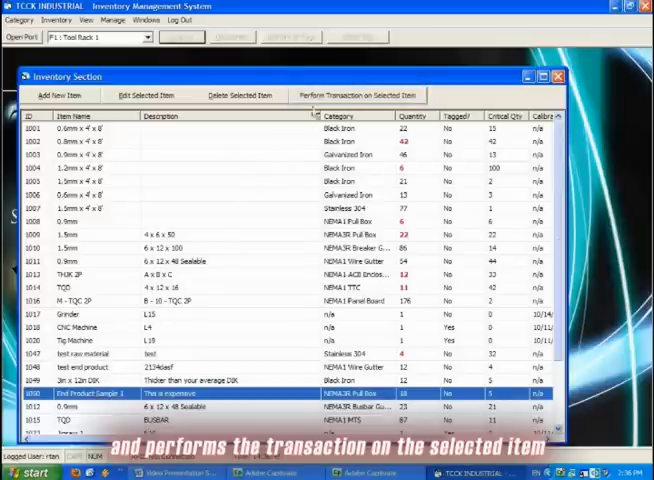
Execute an OUT transaction of quantity 1 for End Product Sample 1 and confirm it.
click(360, 96)
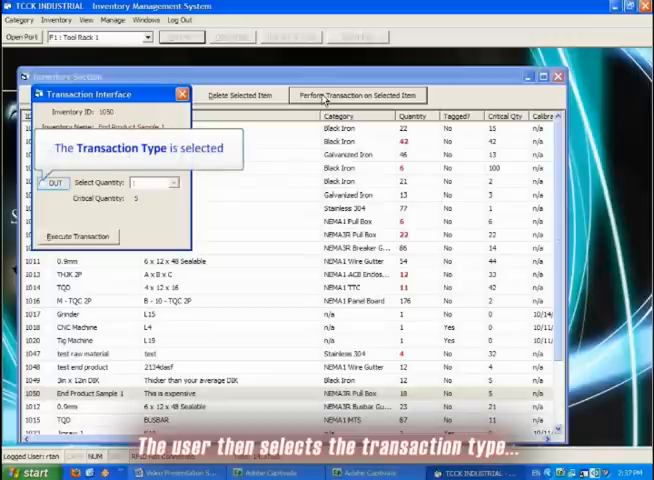
click(42, 156)
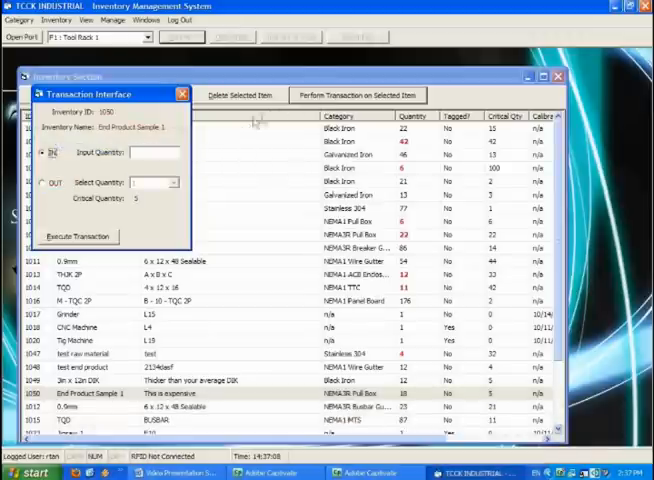
click(46, 188)
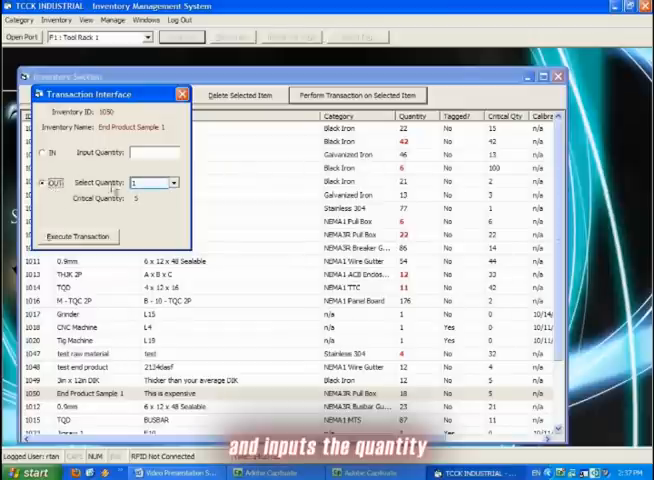
click(172, 184)
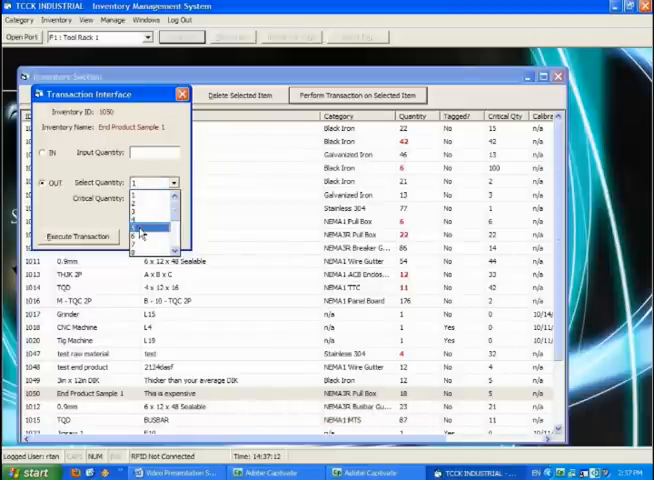
click(140, 228)
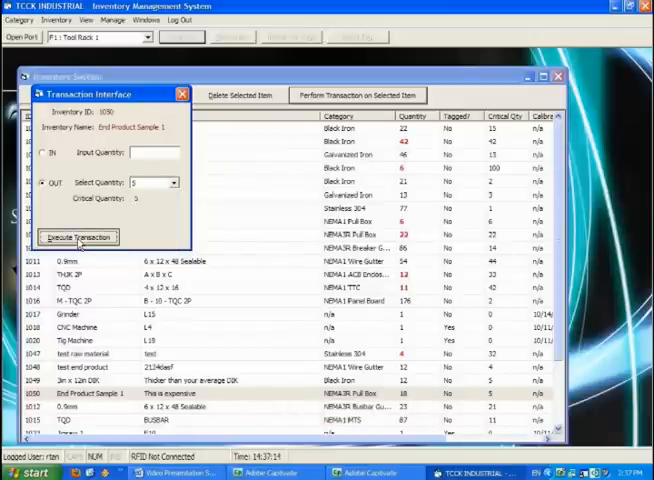
click(76, 236)
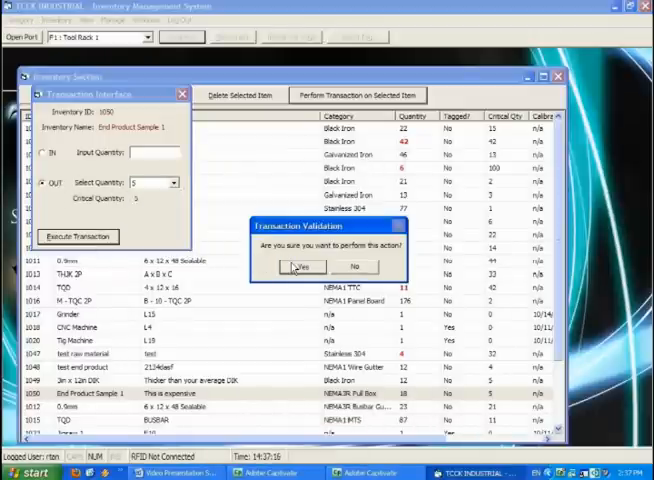
click(304, 266)
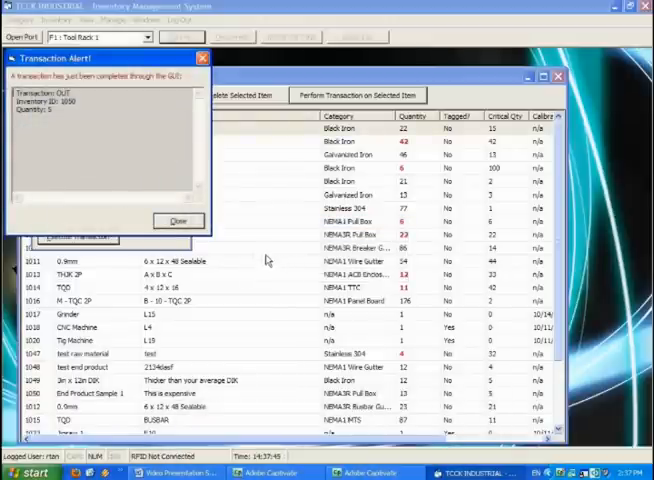
click(178, 220)
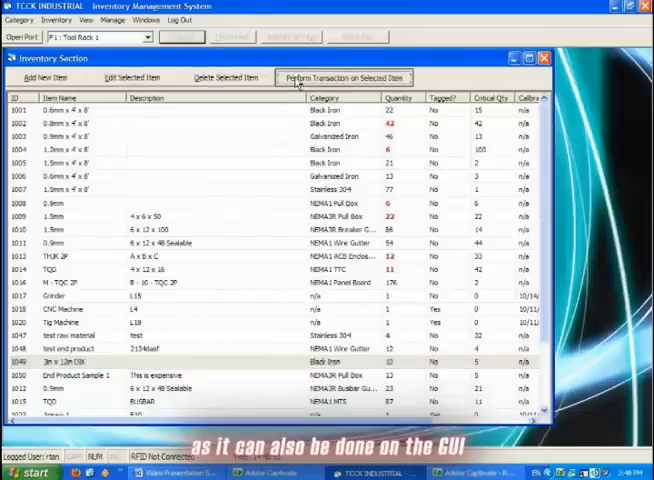
Execute an IN transaction for item 1049 (3H x 12in) and confirm it.
click(348, 76)
text(6)
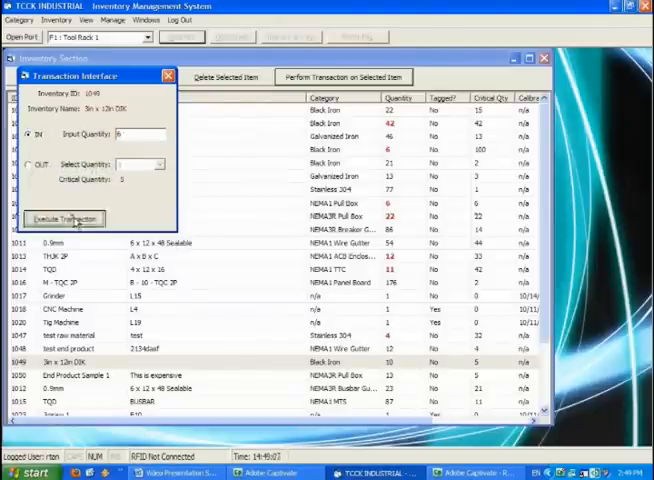
click(64, 218)
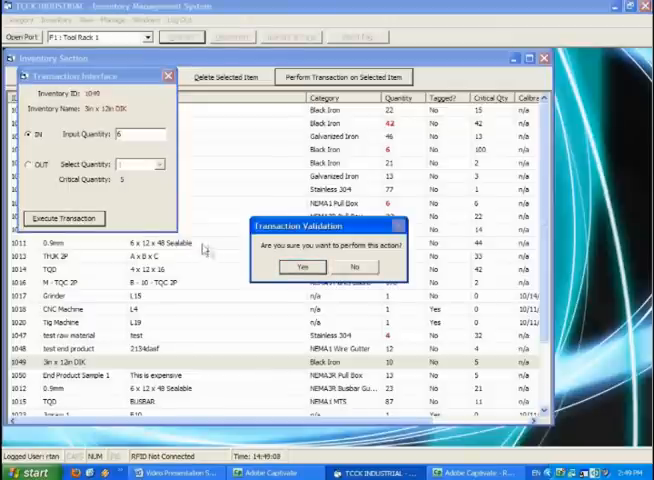
click(304, 268)
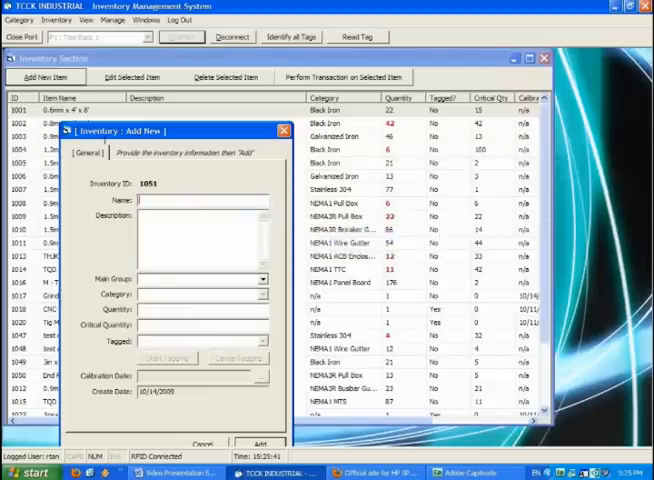
Add a tagged 'Super Tool' item in the Tools group, writing its RFID tag first.
text(Super Tool)
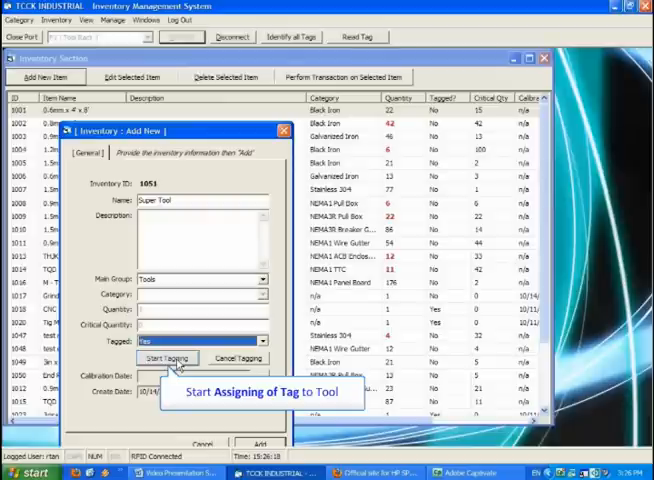
click(164, 358)
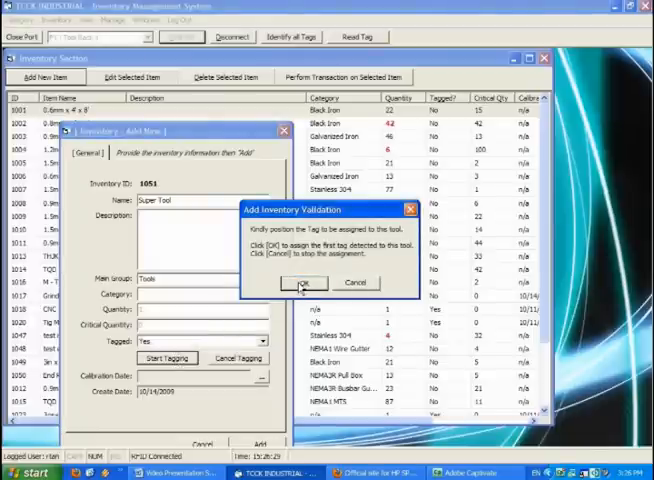
click(300, 284)
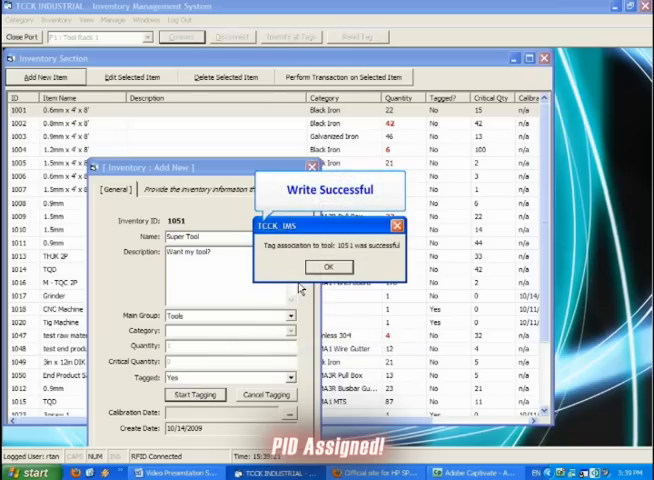
click(328, 266)
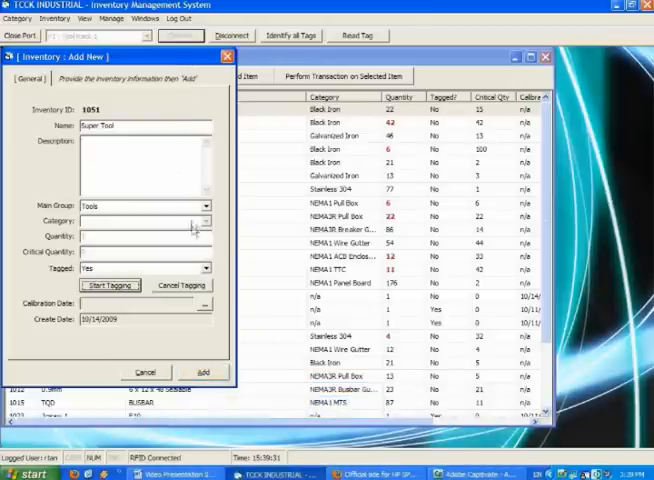
click(202, 372)
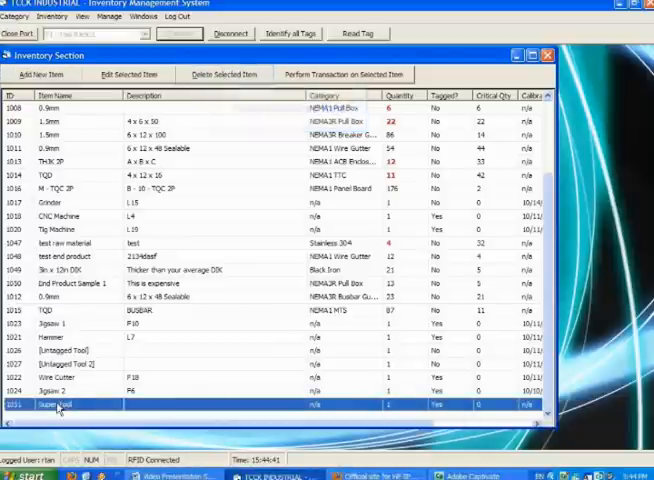
Delete the Super Tool item and confirm the deletion.
click(222, 74)
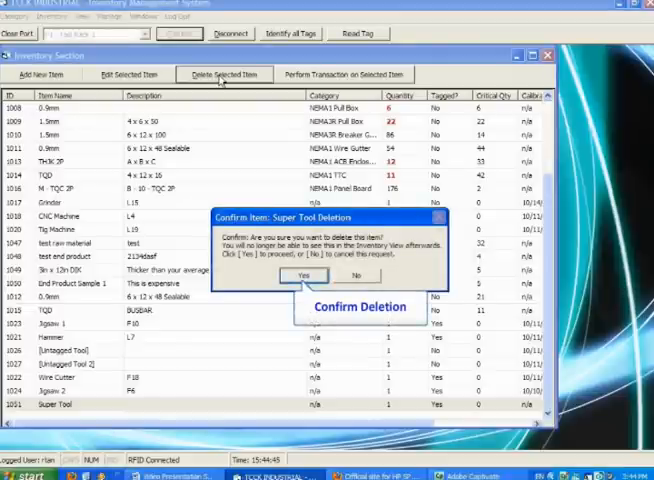
click(308, 276)
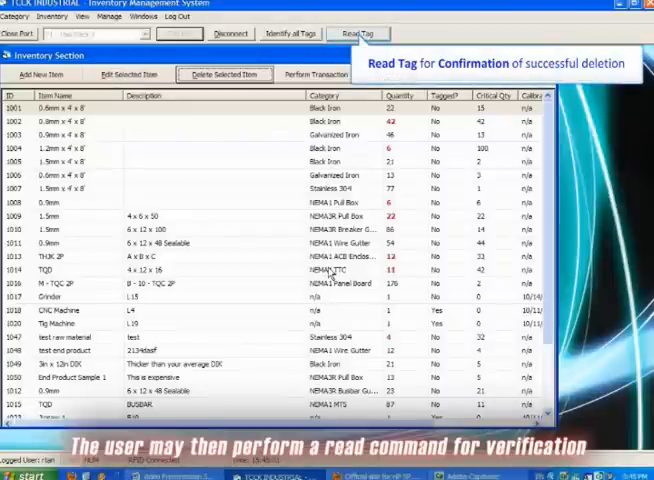